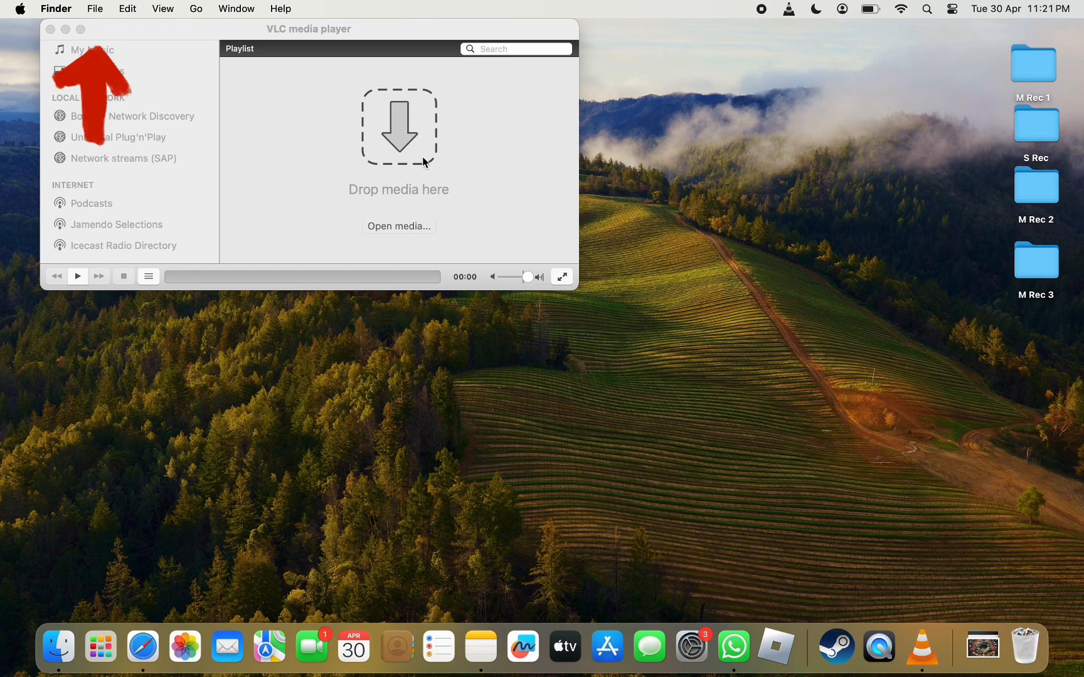
Step: Open Convert / Stream from the File menu with the ESPN+ MP4 video as source
{"action": "left_click", "coordinate": [148, 8]}
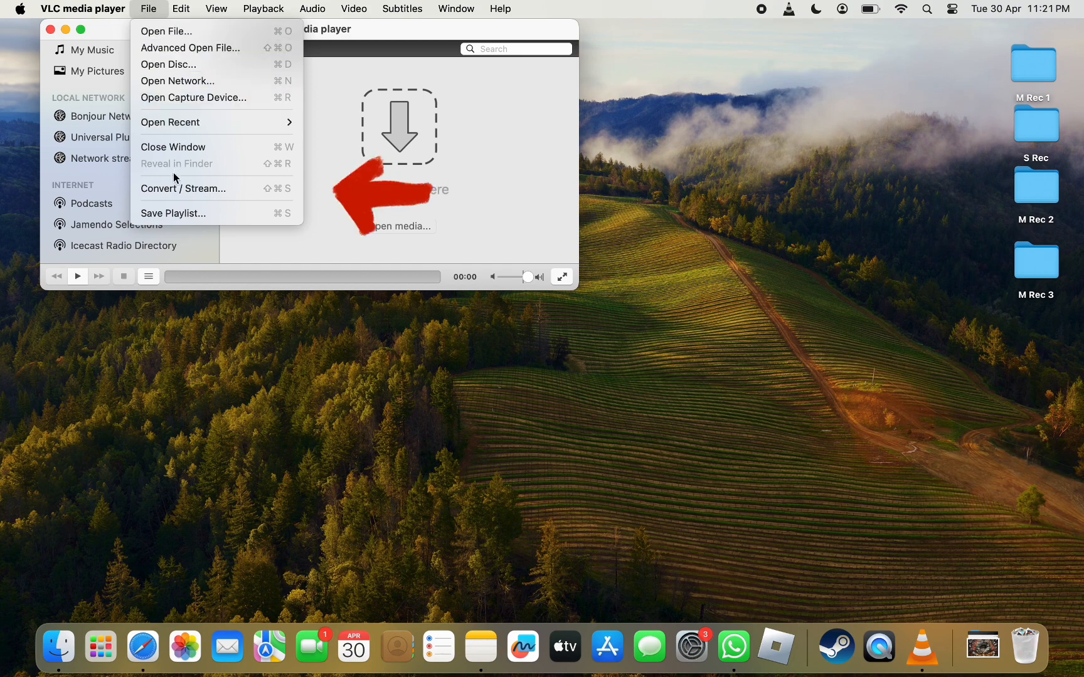
{"action": "mouse_move", "coordinate": [183, 189]}
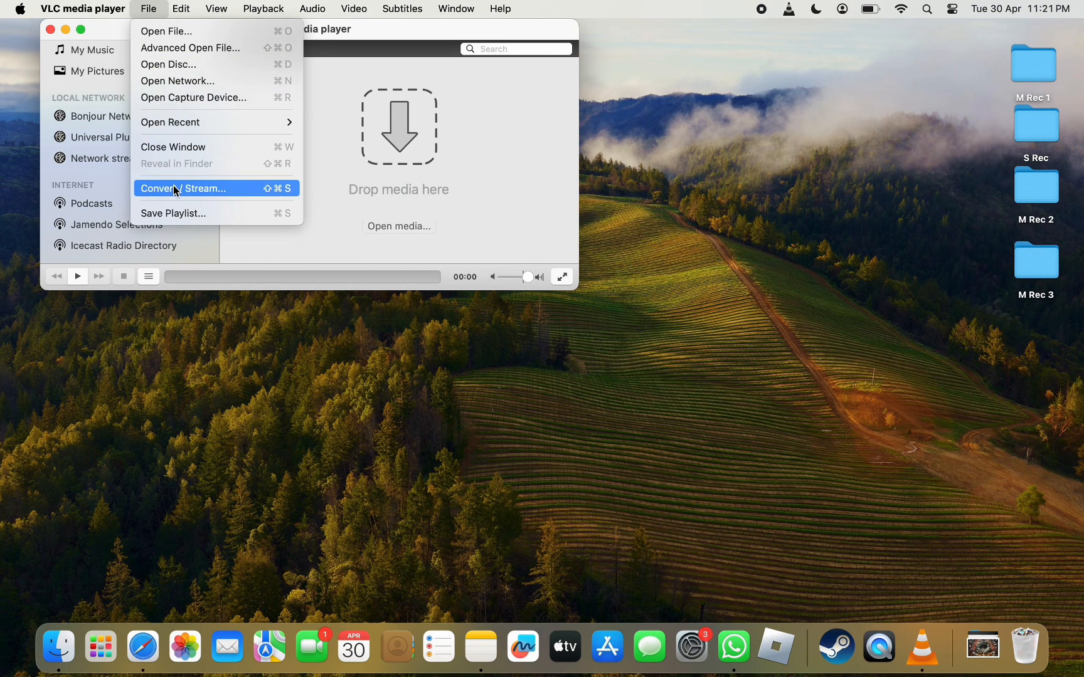
{"action": "left_click", "coordinate": [183, 188]}
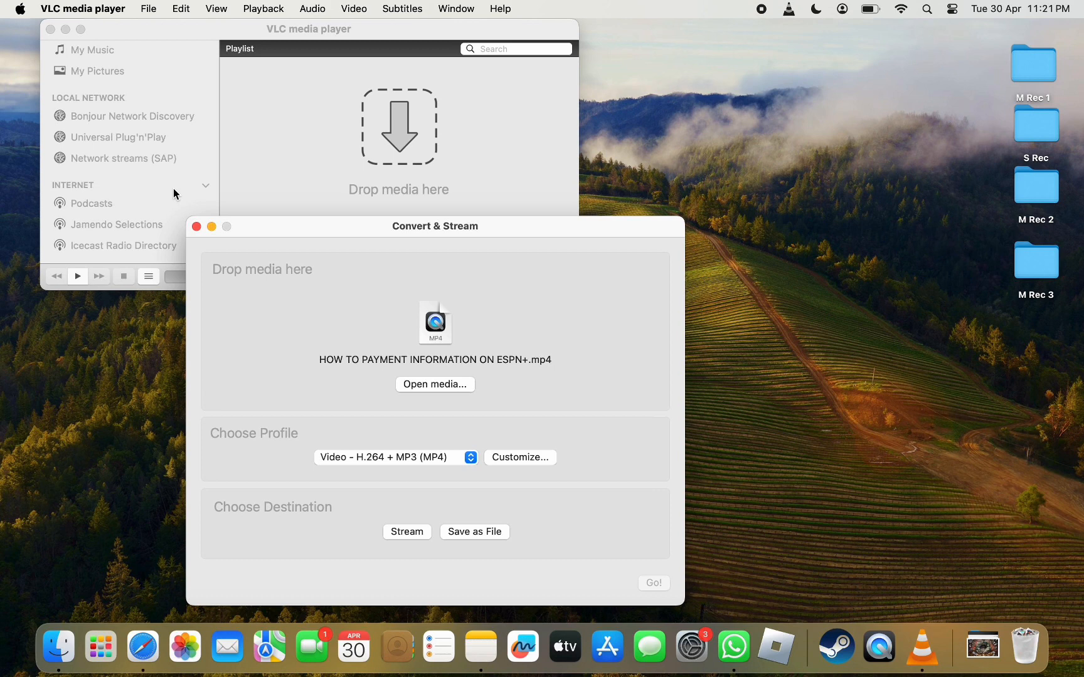
Step: Customize the H.264 + MP3 profile to disable the audio codec, and apply
{"action": "left_click", "coordinate": [519, 456]}
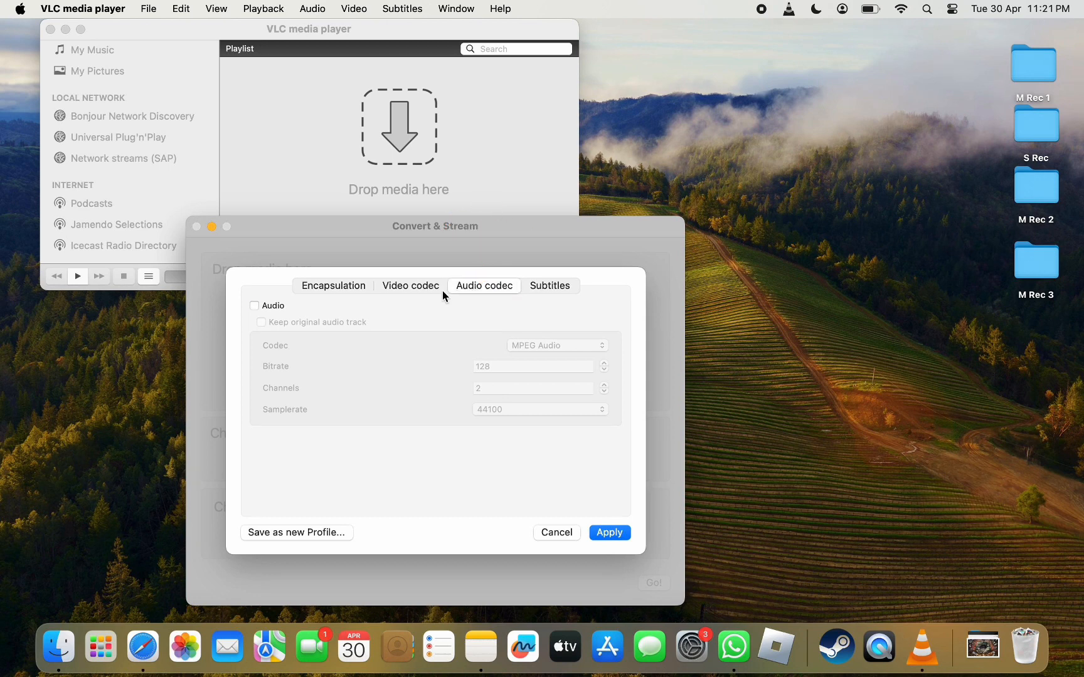
{"action": "left_click", "coordinate": [254, 306]}
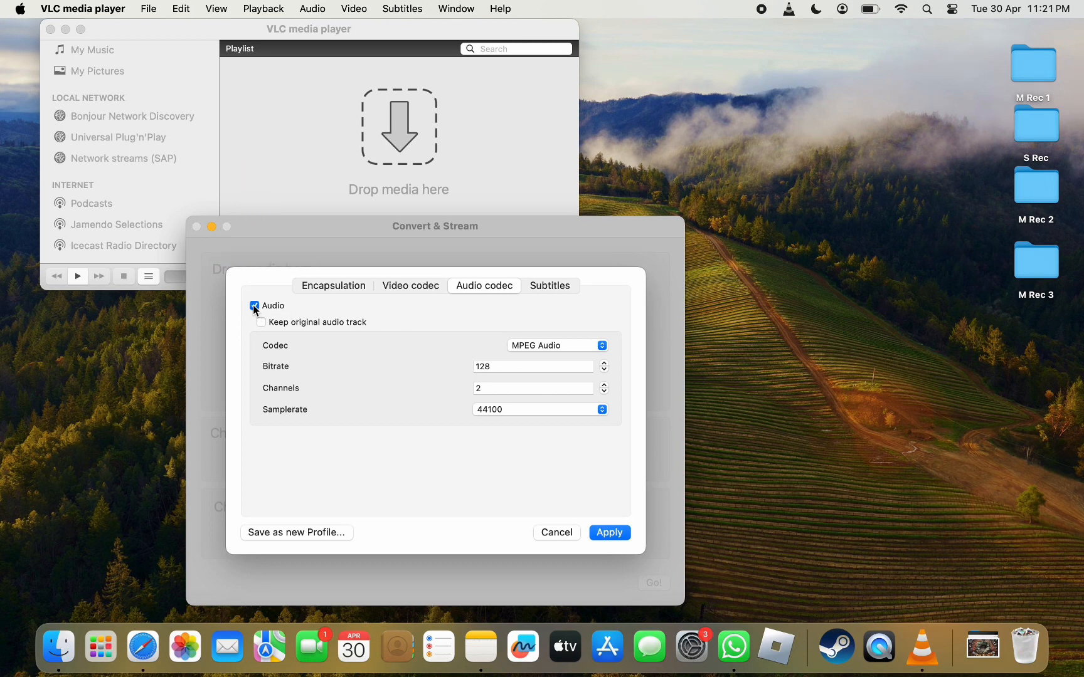
{"action": "left_click", "coordinate": [255, 306]}
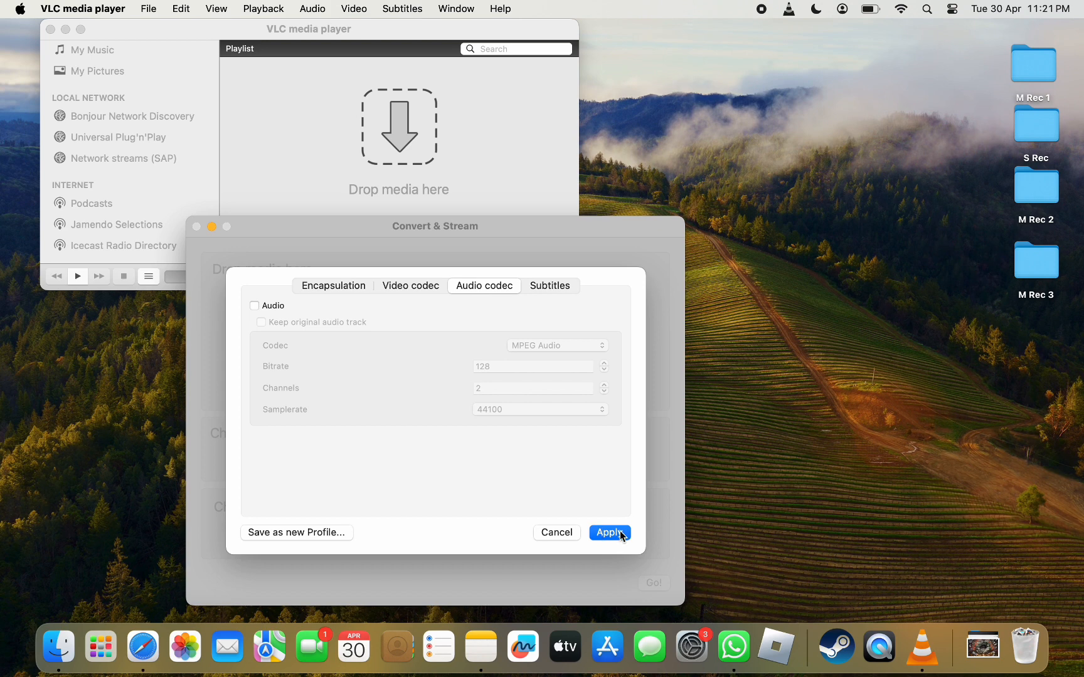
{"action": "left_click", "coordinate": [609, 533]}
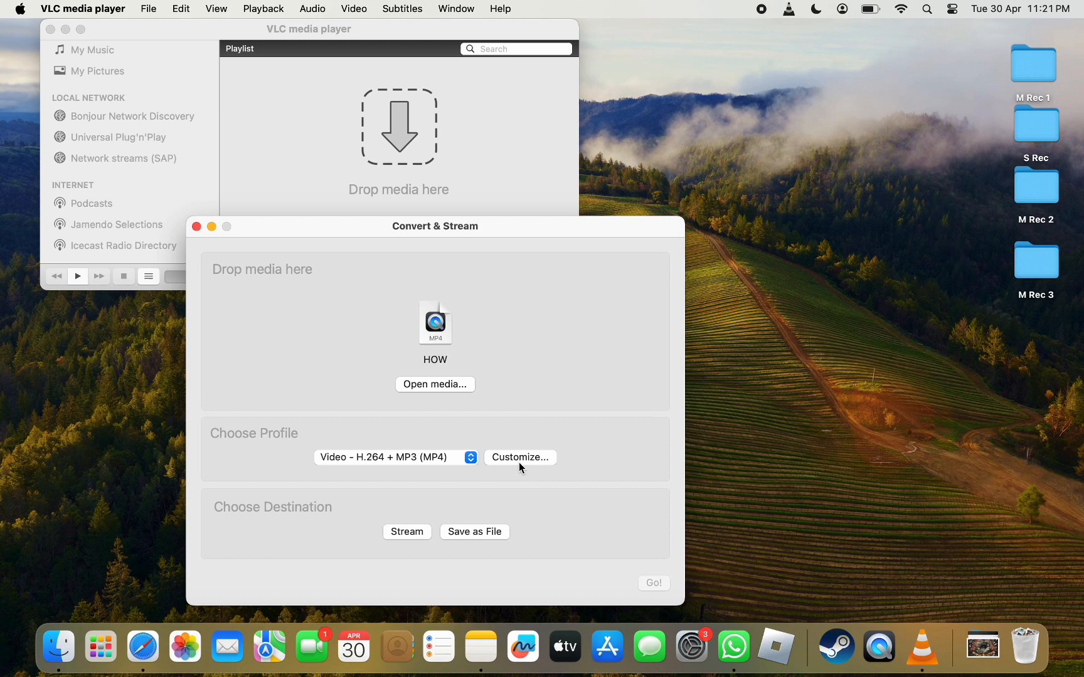
Step: Save the conversion as Untitled.m4v on the desktop and start converting
{"action": "left_click", "coordinate": [473, 533]}
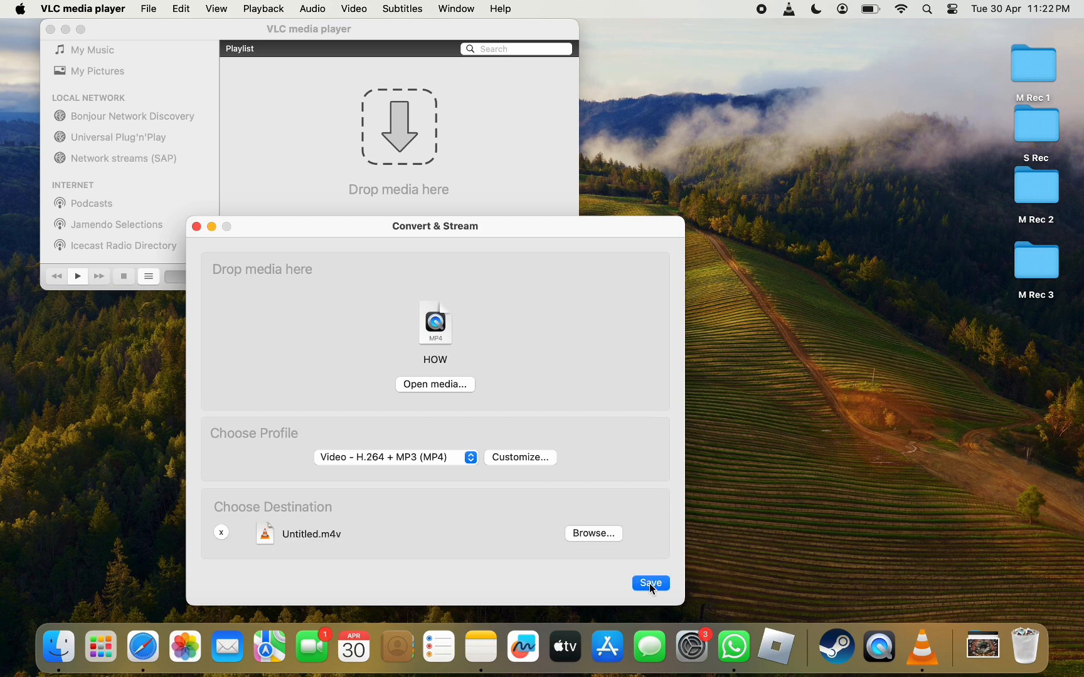
{"action": "left_click", "coordinate": [648, 582]}
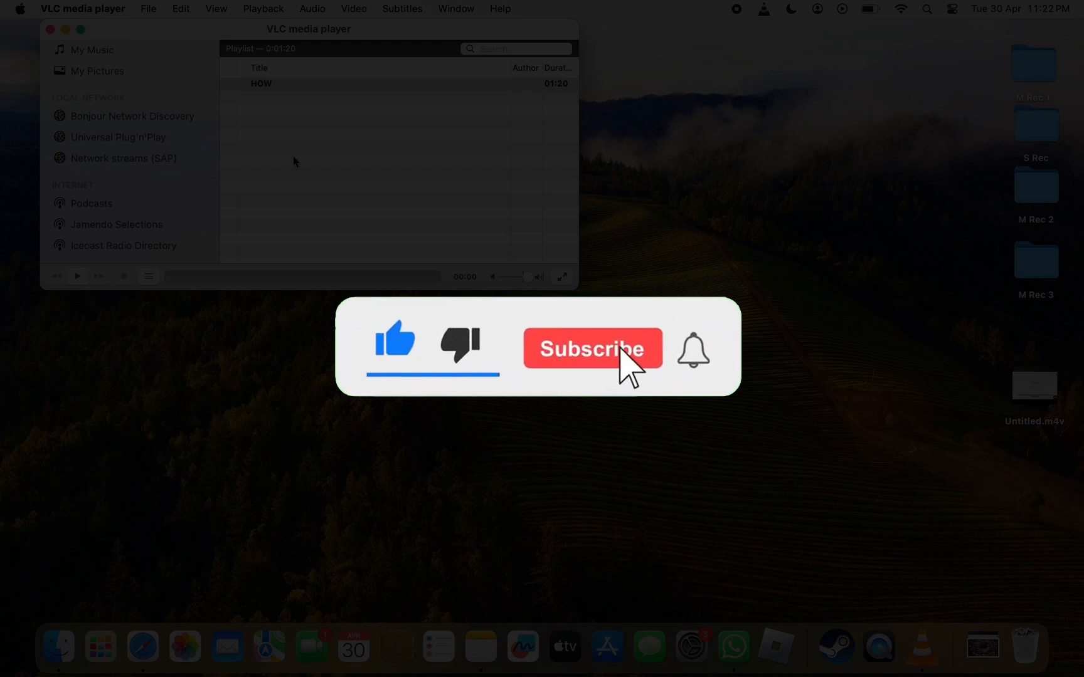
{"action": "left_click", "coordinate": [591, 348]}
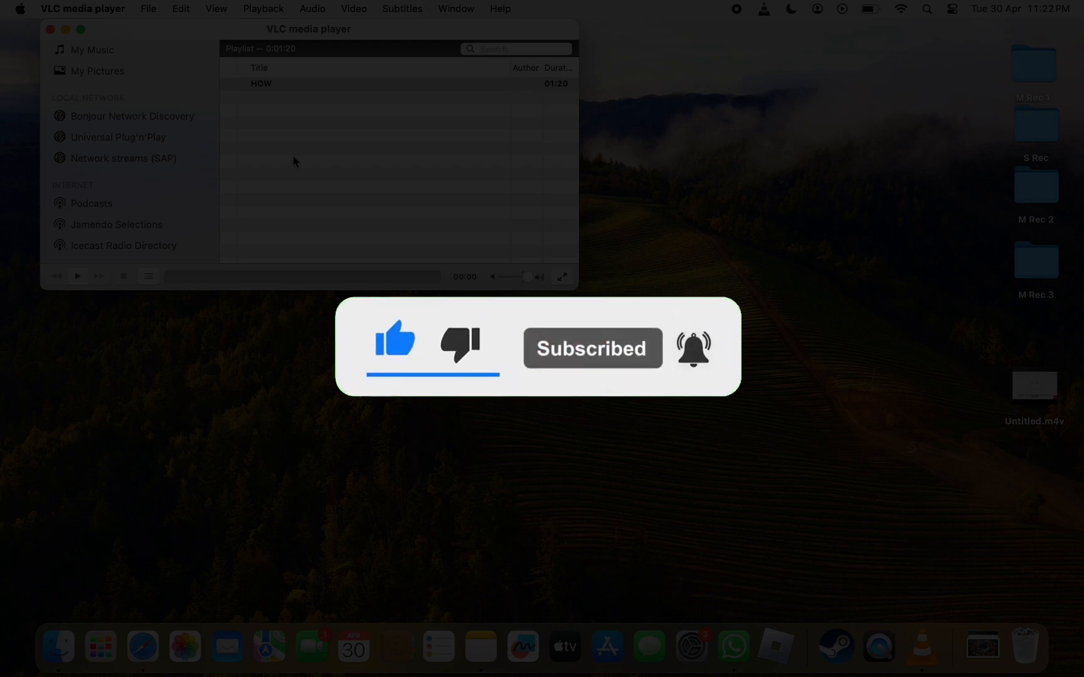